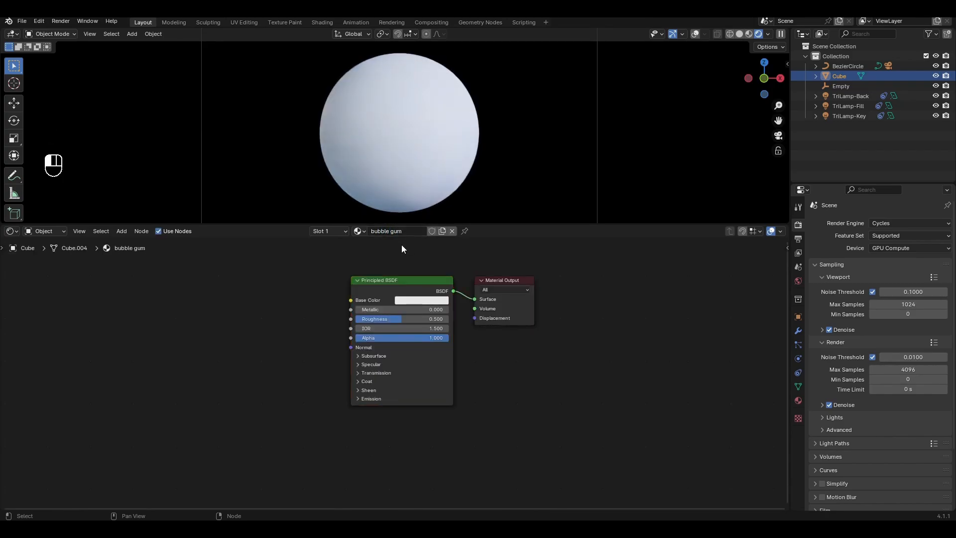
Step: Set the Principled BSDF roughness to 0.25 for a glossier sphere
double_click(401, 319)
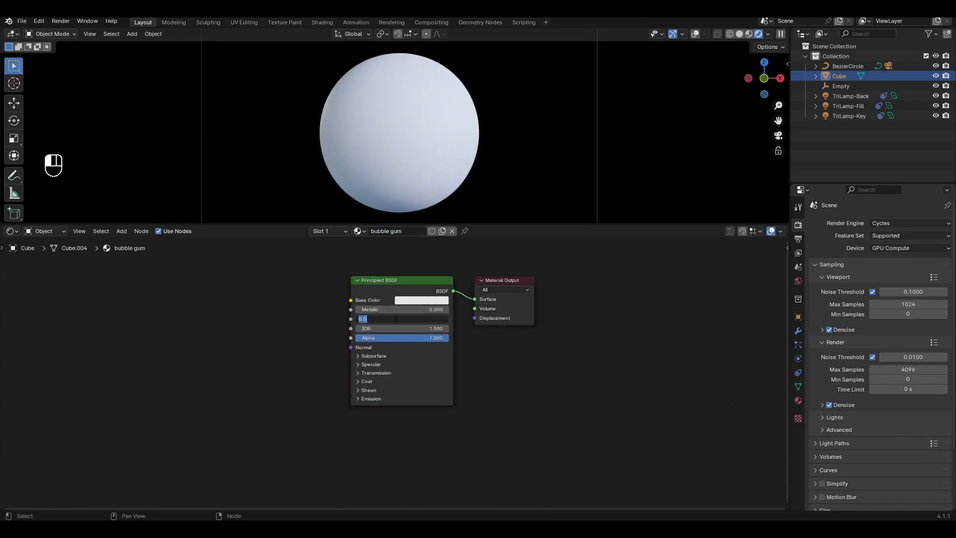
type(".250")
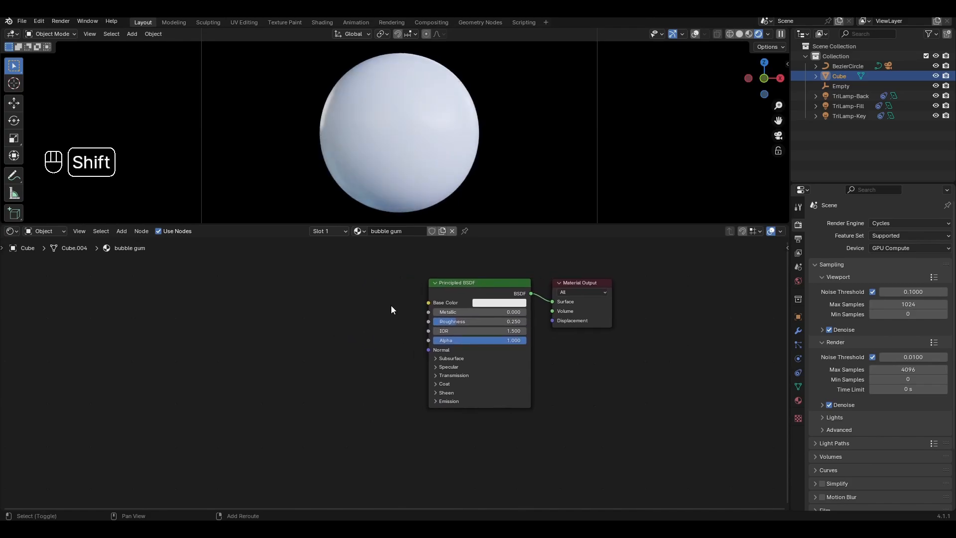
Step: Add Brightness/Contrast and Gamma nodes into the Base Color chain via the add-node search
key("shift+a")
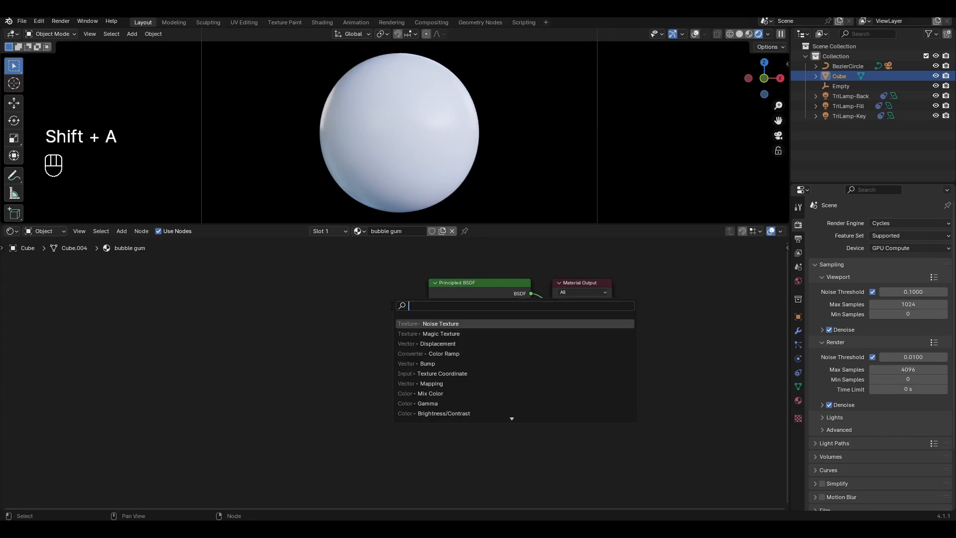
type("br")
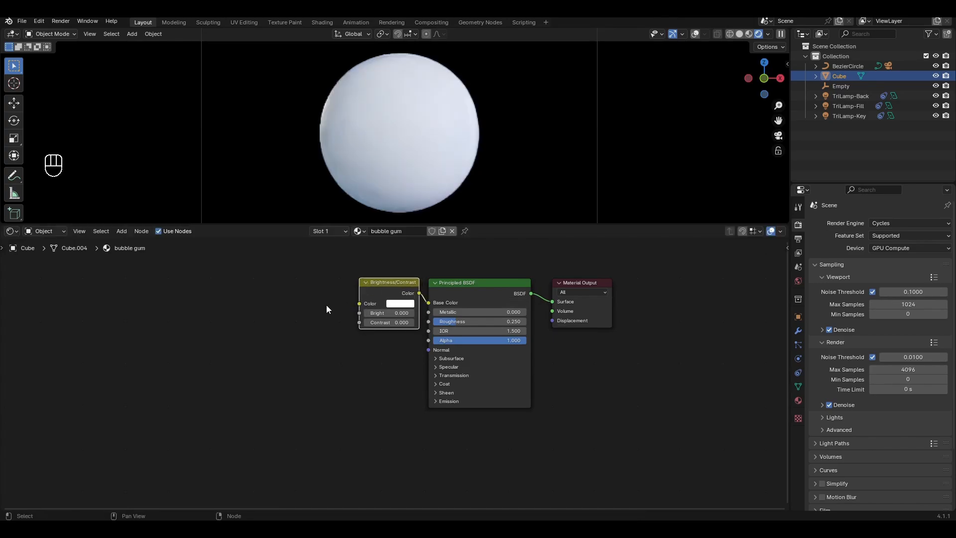
key("shift+a")
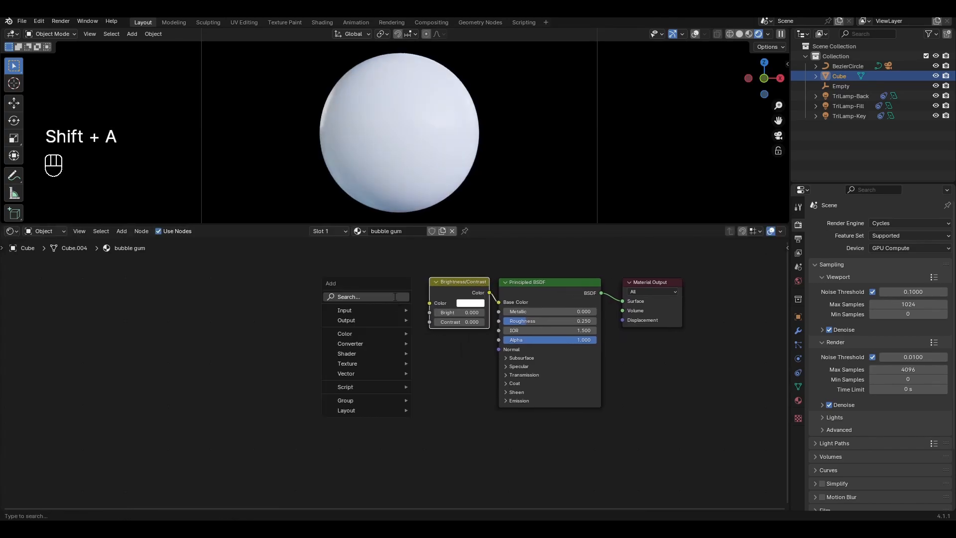
type("gamm")
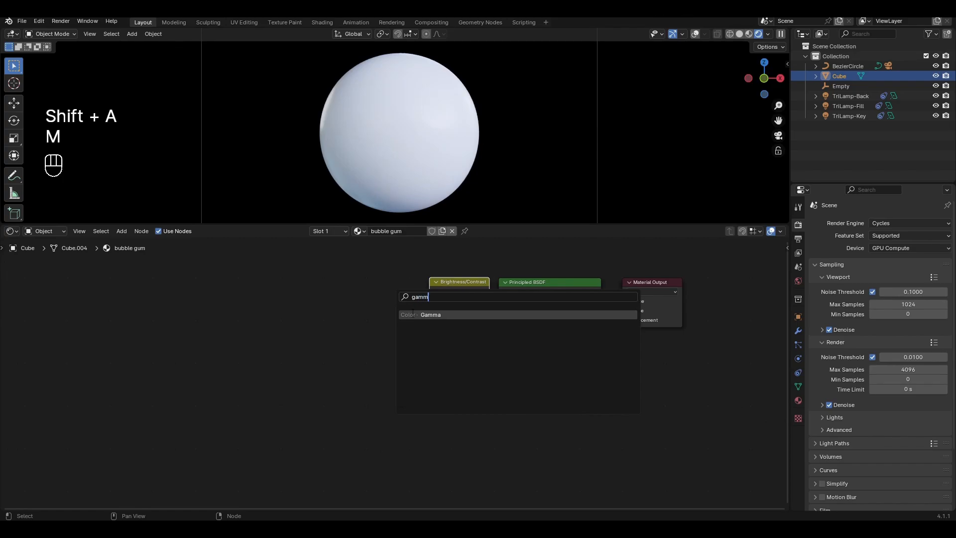
left_click(430, 314)
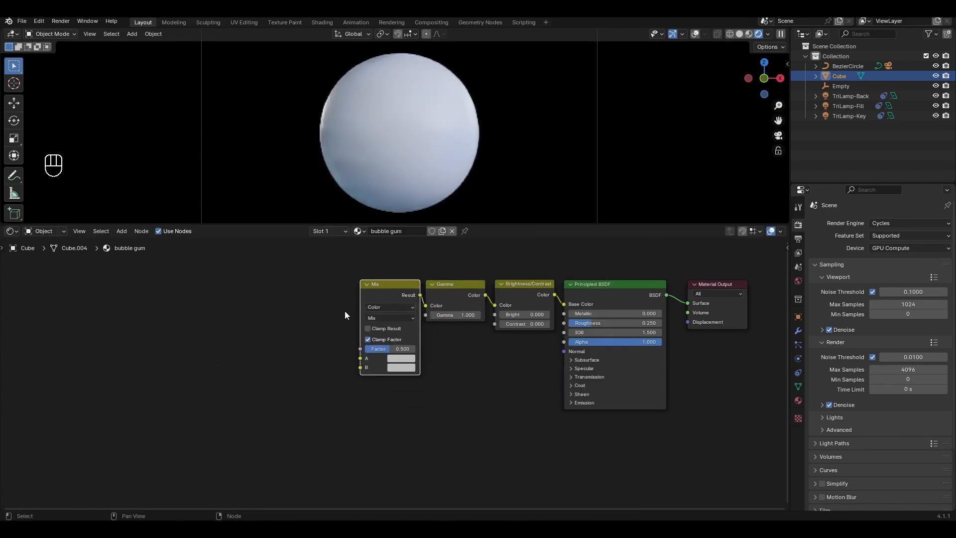
Step: Add Noise Texture with Mapping and Texture Coordinate nodes feeding the Mix factor
key("shift+a")
type("text")
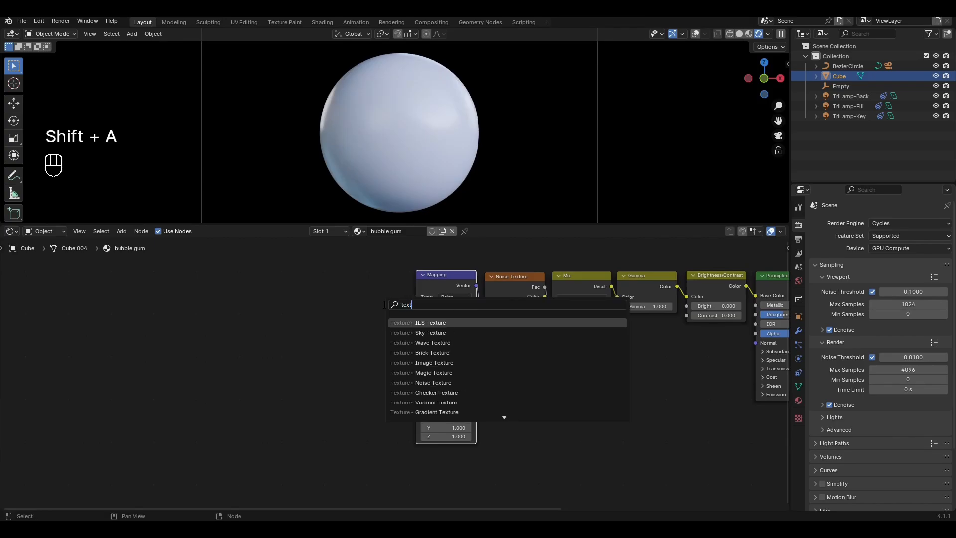
left_click(430, 321)
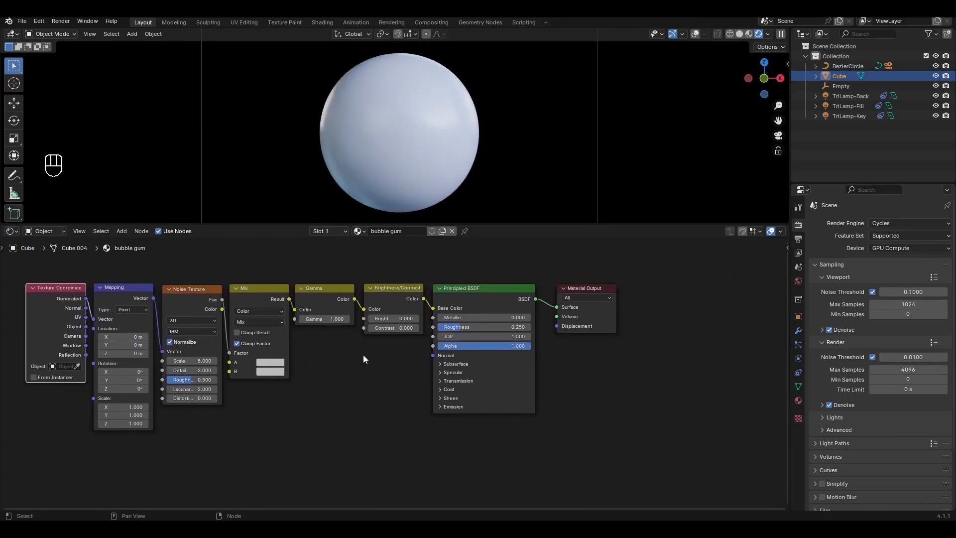
Step: Raise the Gamma node value to 1.300 in the colour chain
double_click(392, 319)
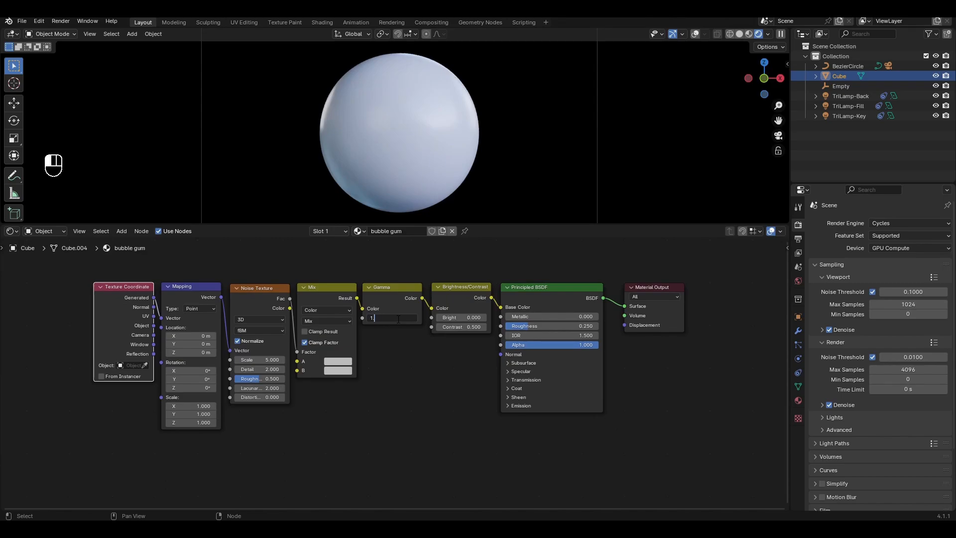
type("1.300")
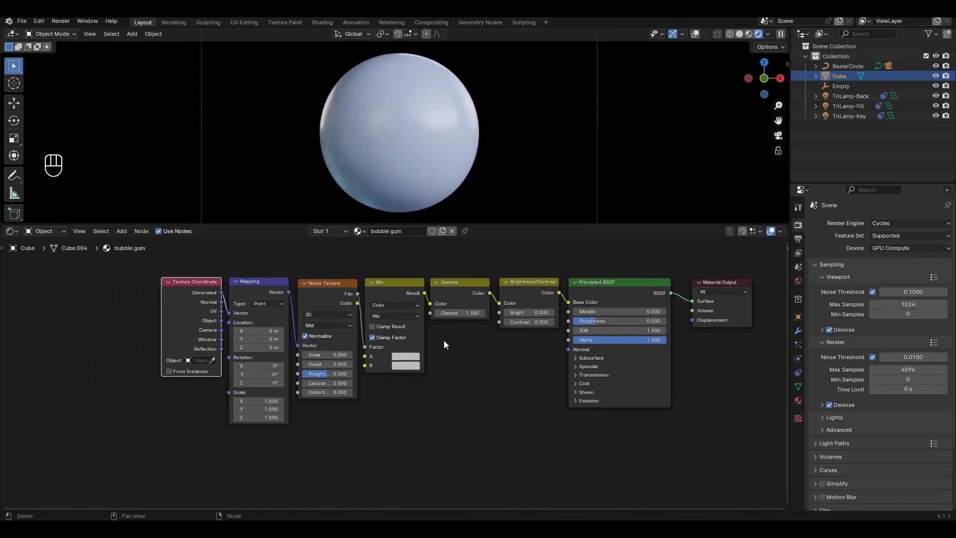
Step: Set the Mix node to Multiply and tint colours A and B pink and deeper pink
left_click(393, 316)
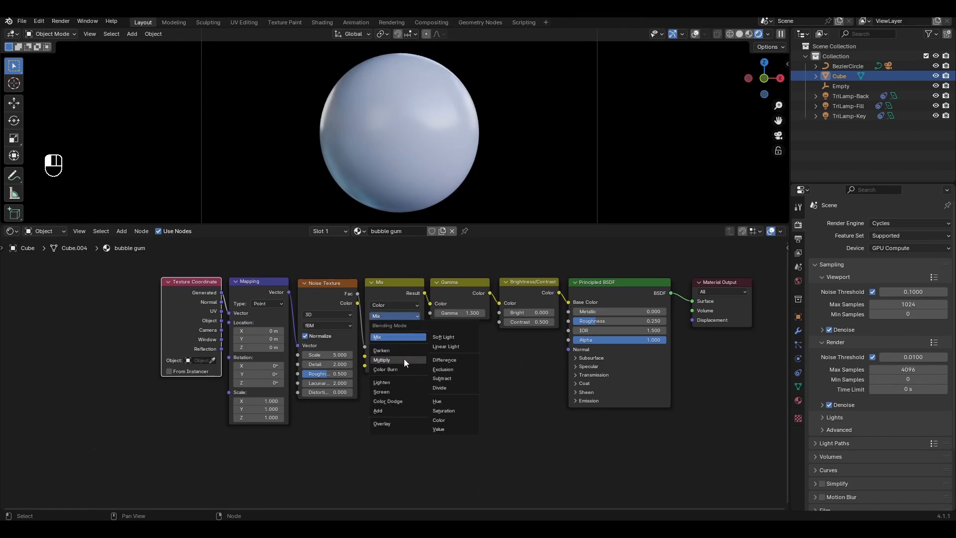
left_click(382, 359)
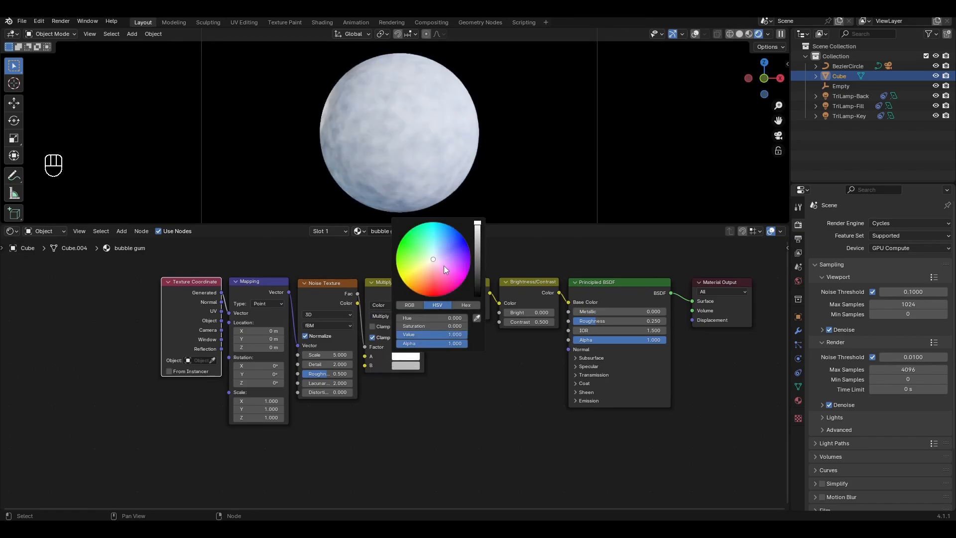
left_click_drag(433, 258, 442, 267)
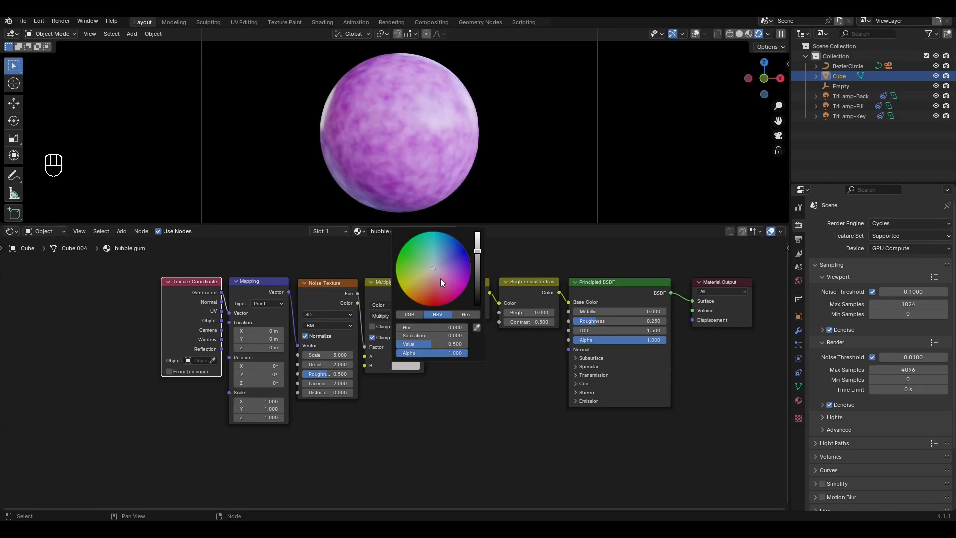
left_click(441, 282)
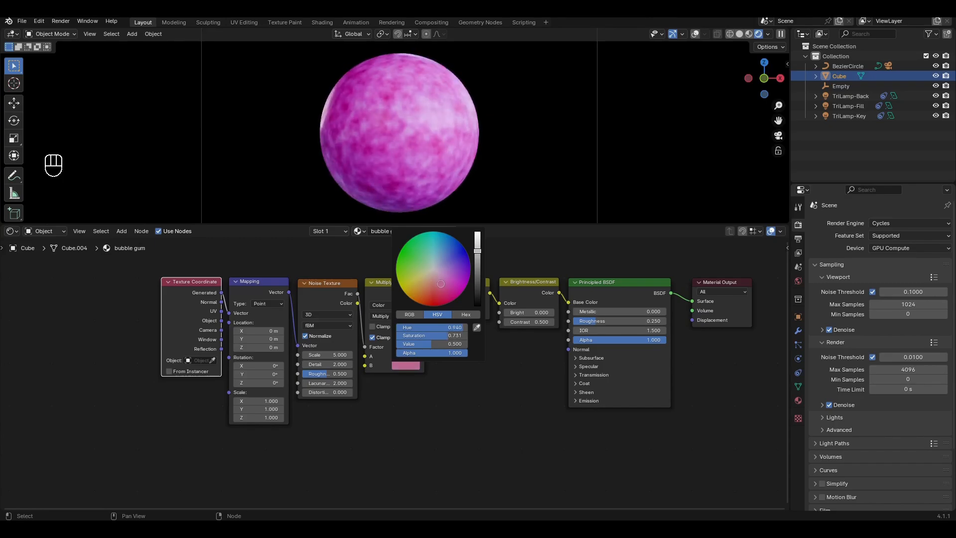
left_click_drag(442, 275, 441, 281)
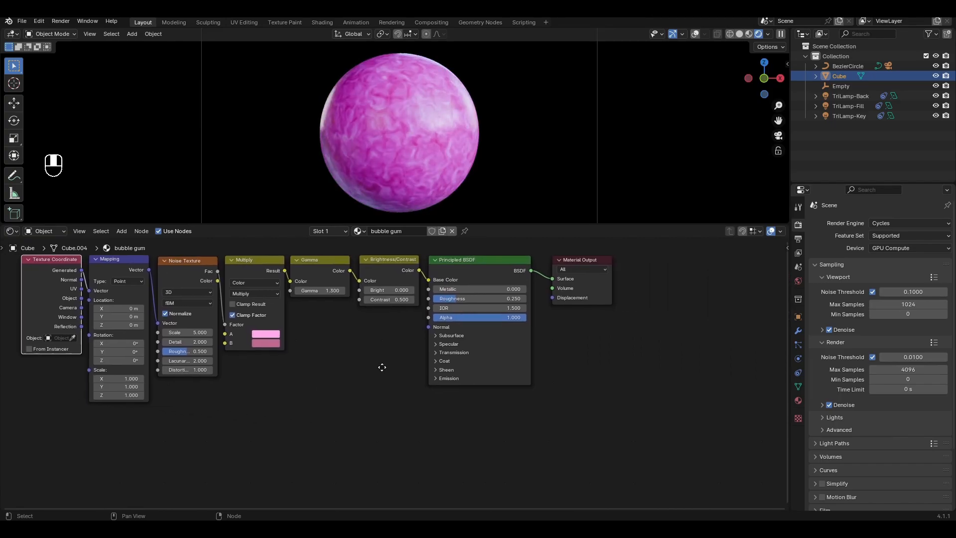
Step: Add a Bump node fed by a finer Noise Texture through a Color Ramp, with Strength 0.05
key("Shift+A")
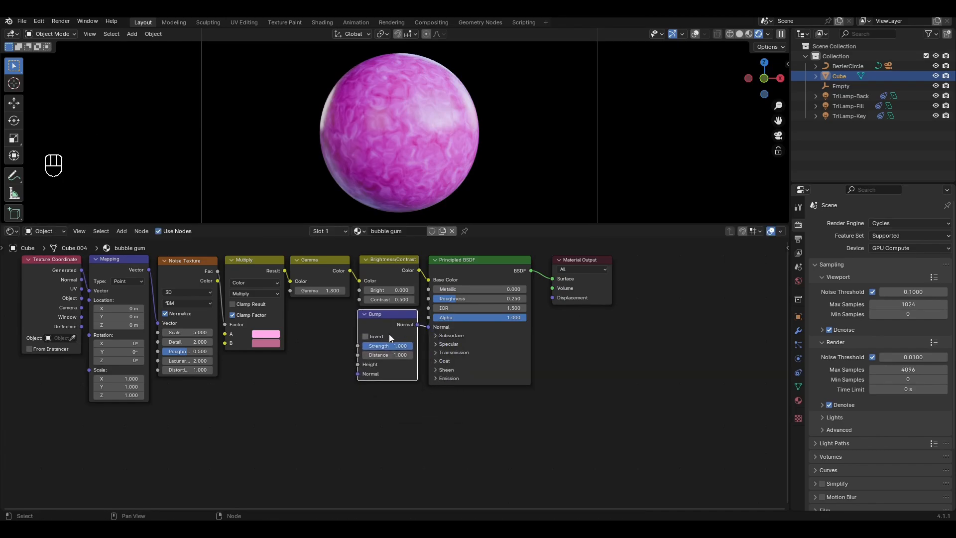
key("shift+a")
type("n")
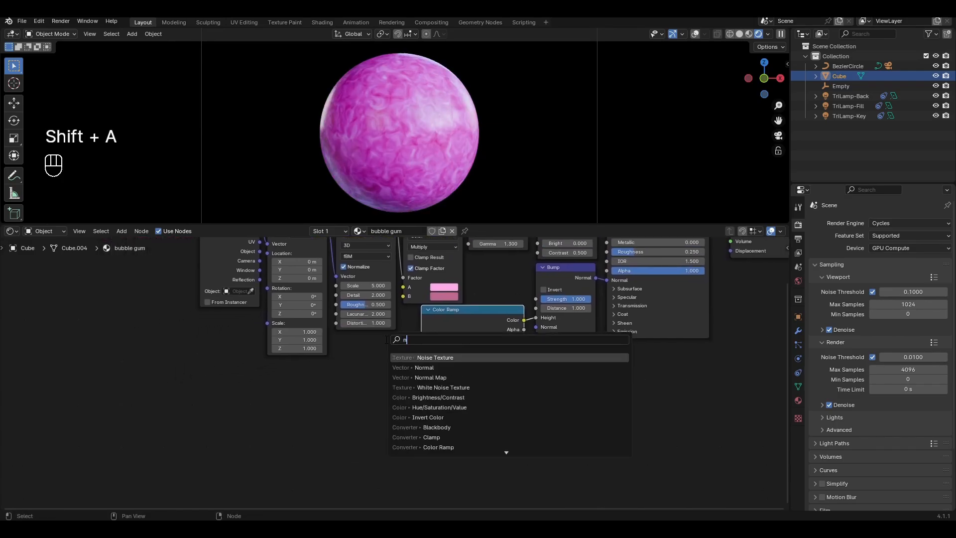
left_click(435, 358)
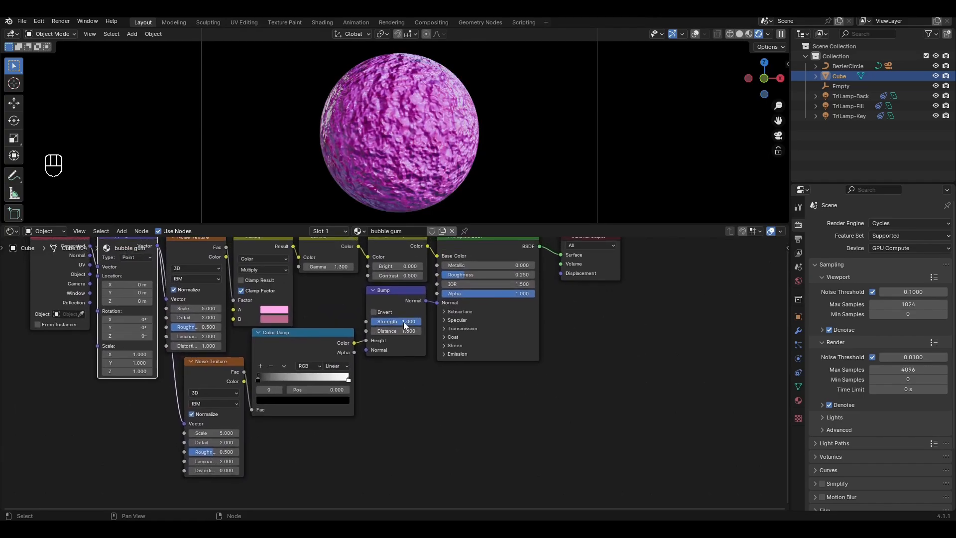
double_click(395, 321)
type("0.050")
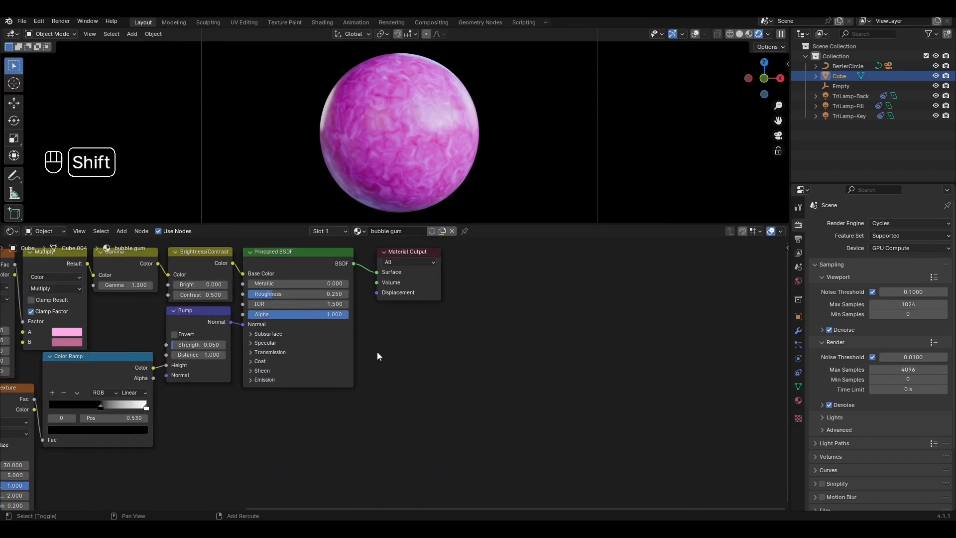
key("shift+a")
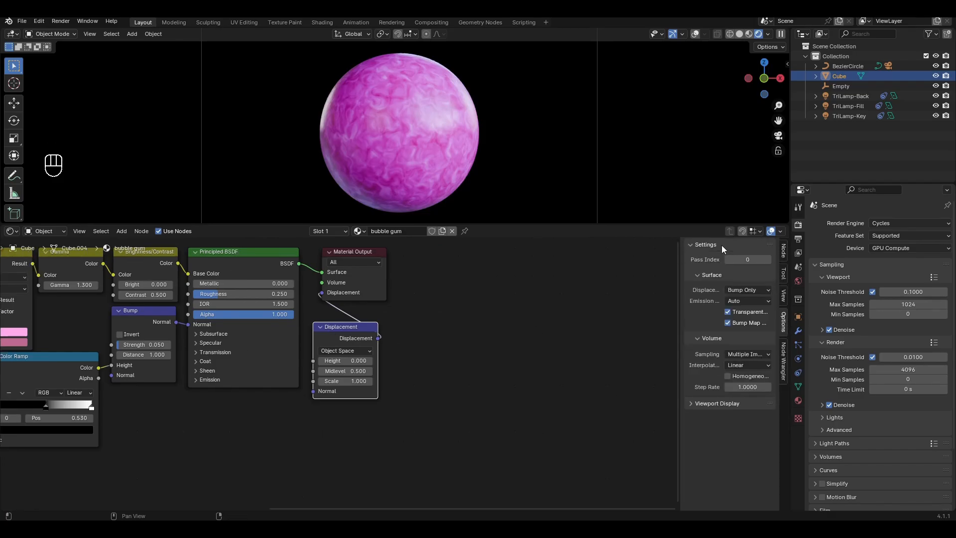
Step: Switch the material to Displacement Only and Cycles to the Experimental feature set
left_click(748, 290)
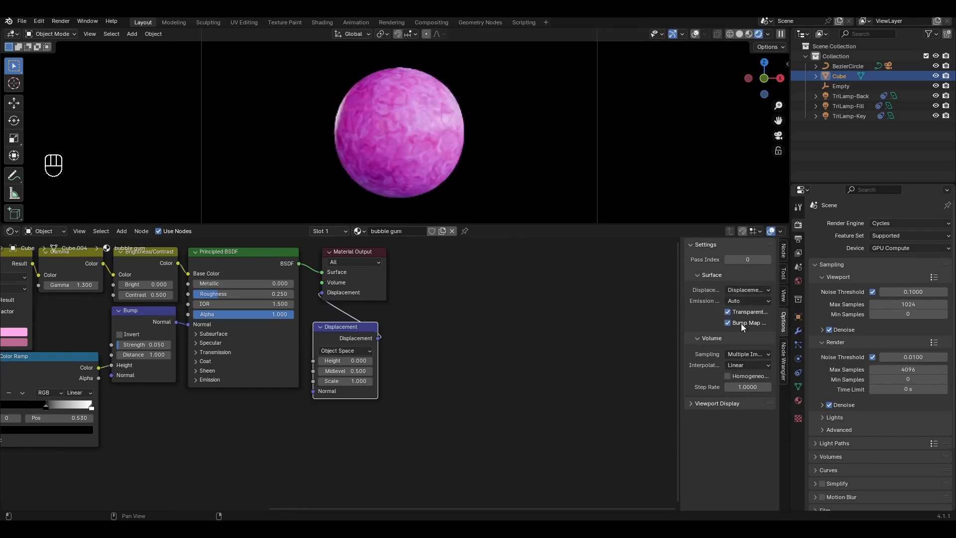
left_click(908, 235)
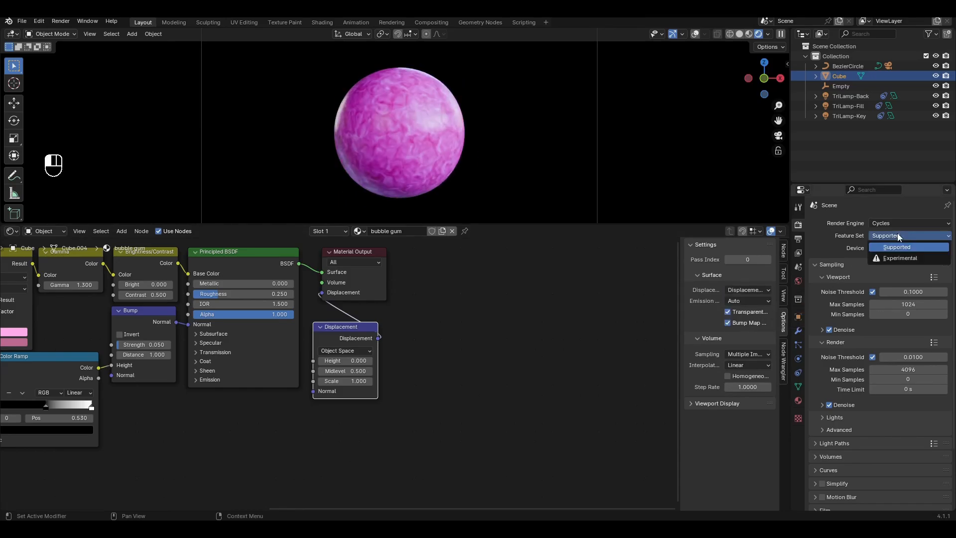
left_click(900, 258)
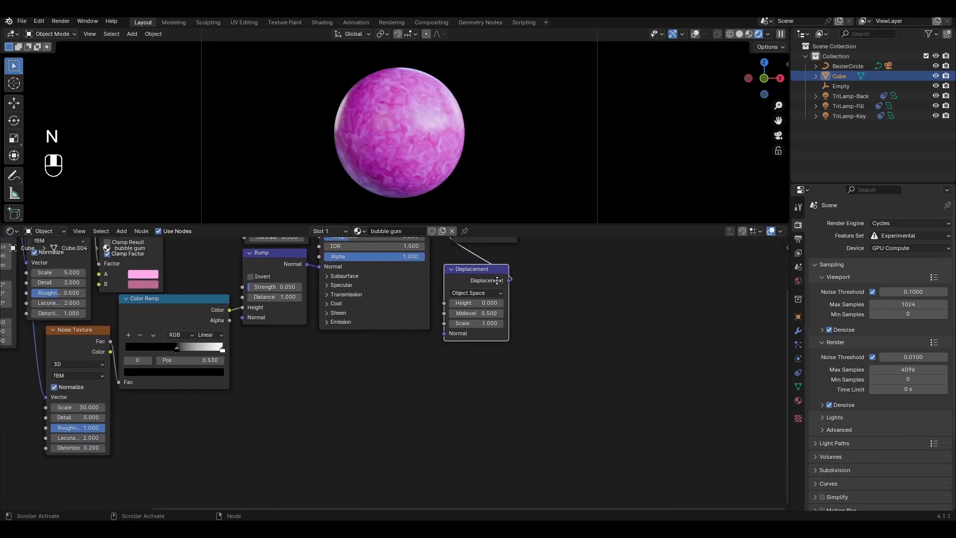
Step: Feed a Noise Texture into a Magic Texture (Scale 1.5) driving the Displacement height
key("shift+a")
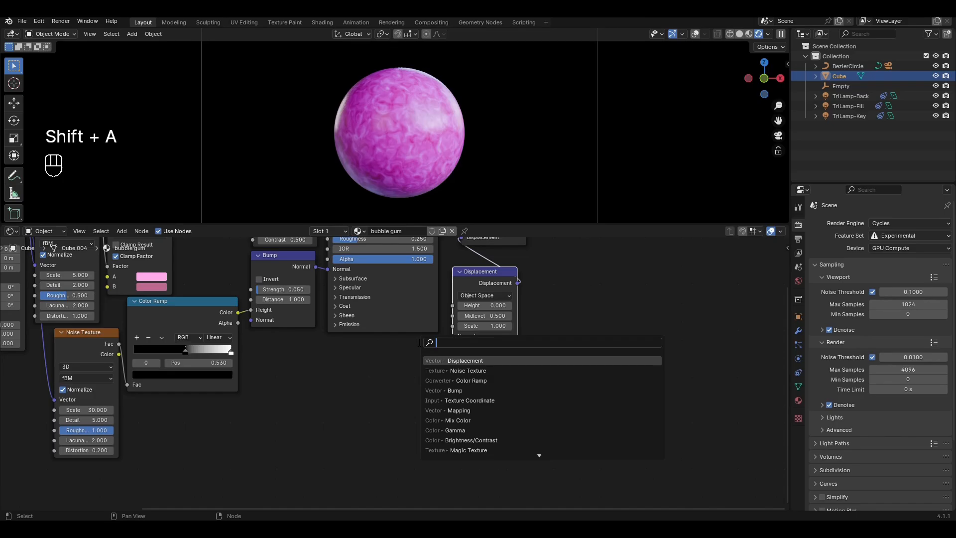
left_click(470, 450)
type("noi")
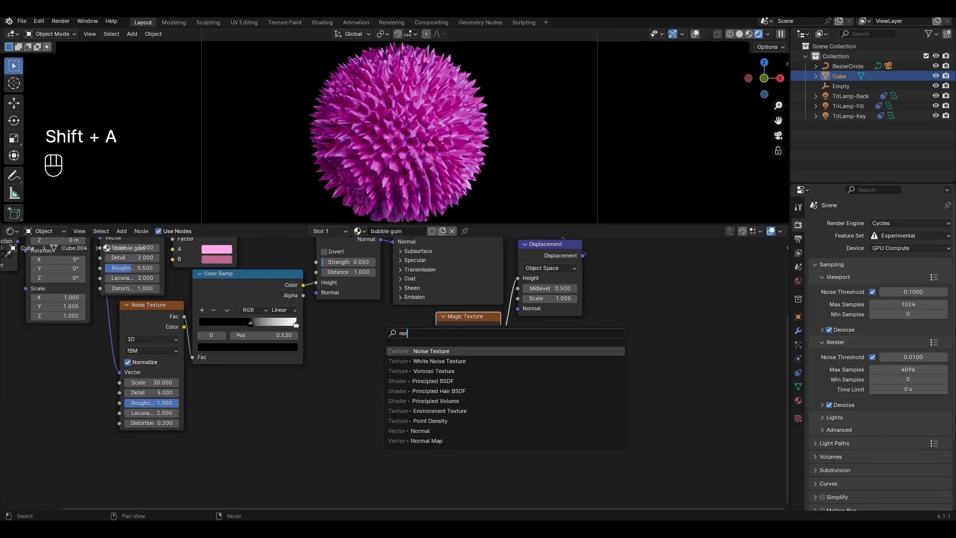
left_click(430, 350)
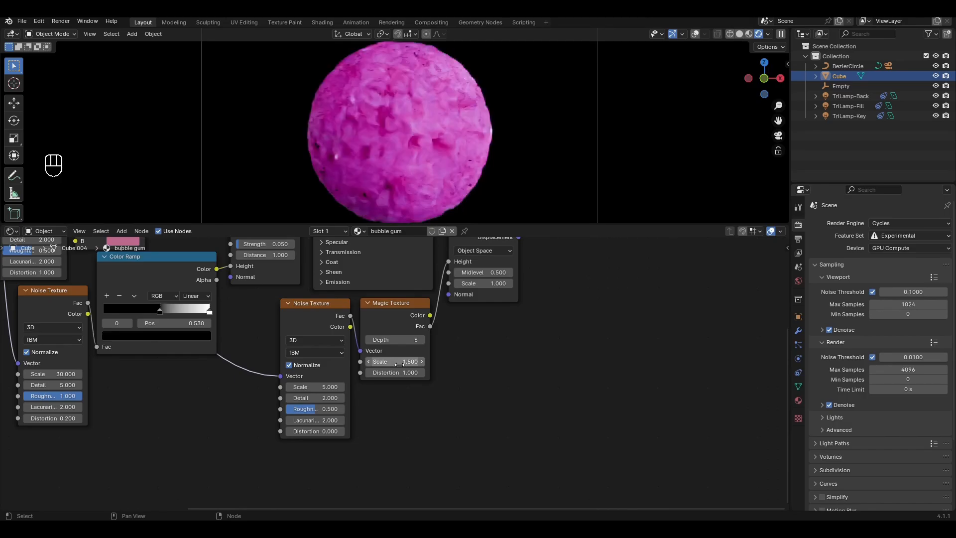
left_click(394, 371)
type("0.500")
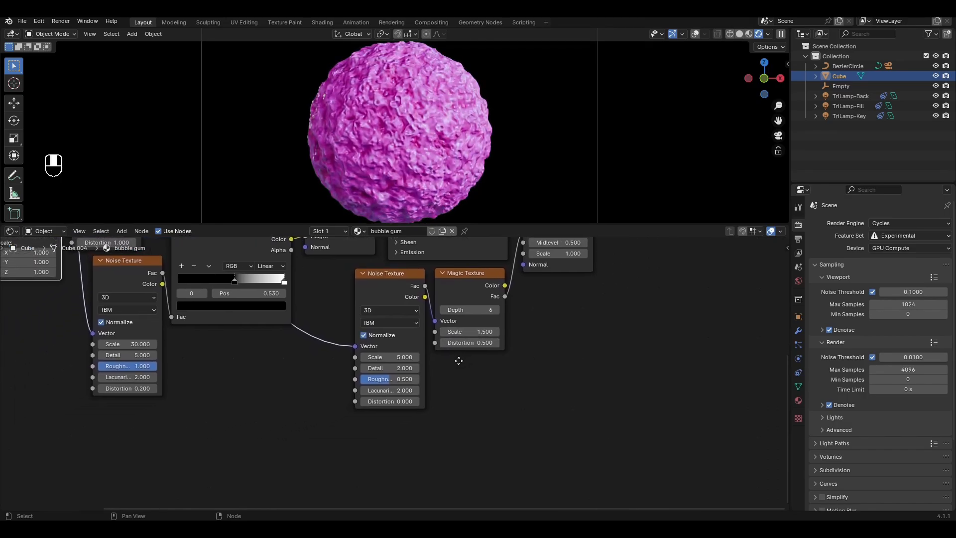
double_click(389, 357)
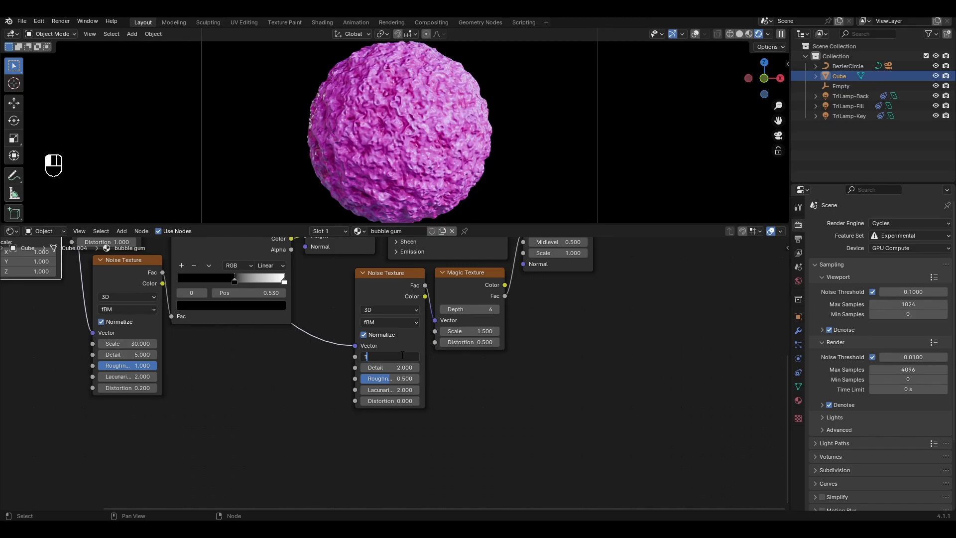